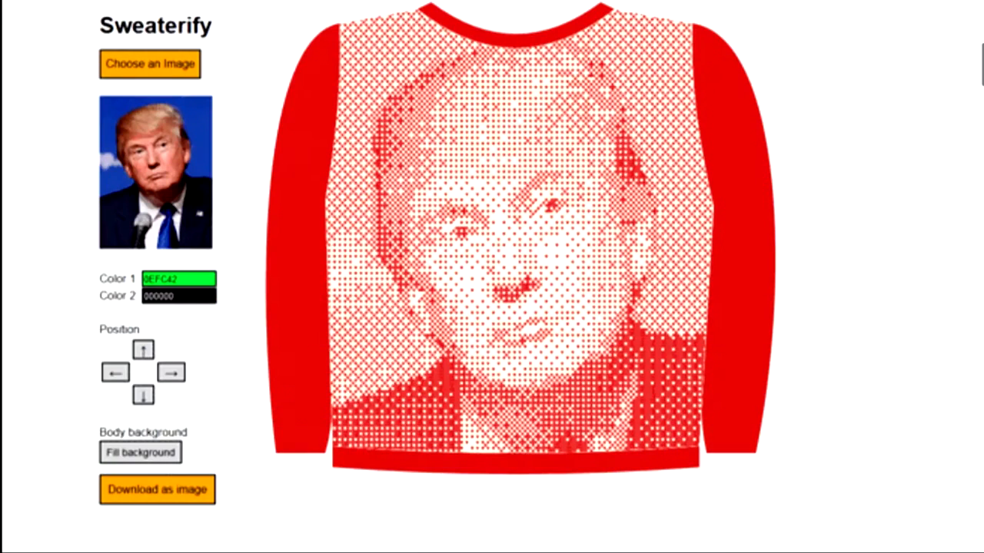
Bring the OpenCV Image Processing page down to the BaseColumnFilter and BaseFilter class descriptions
left_click(143, 350)
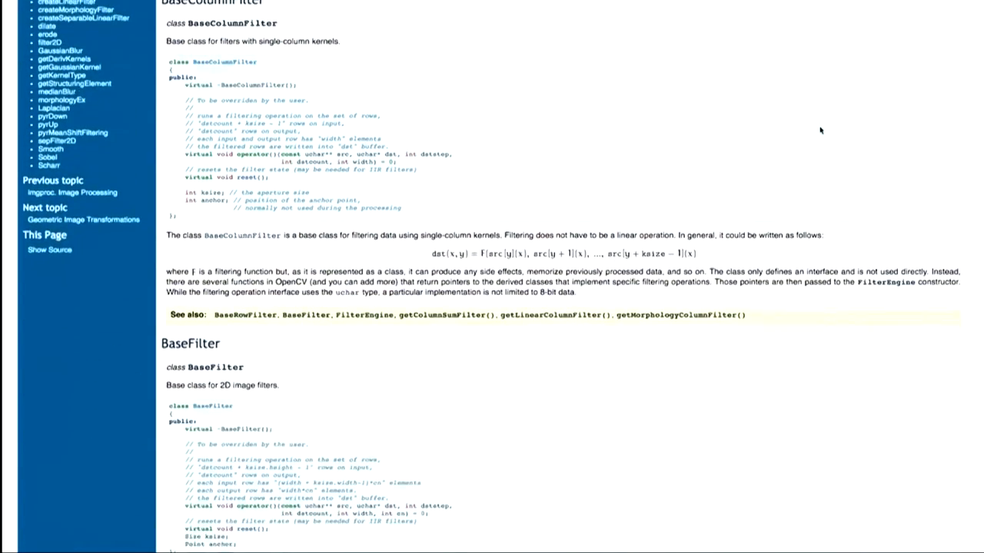
scroll("down", 3)
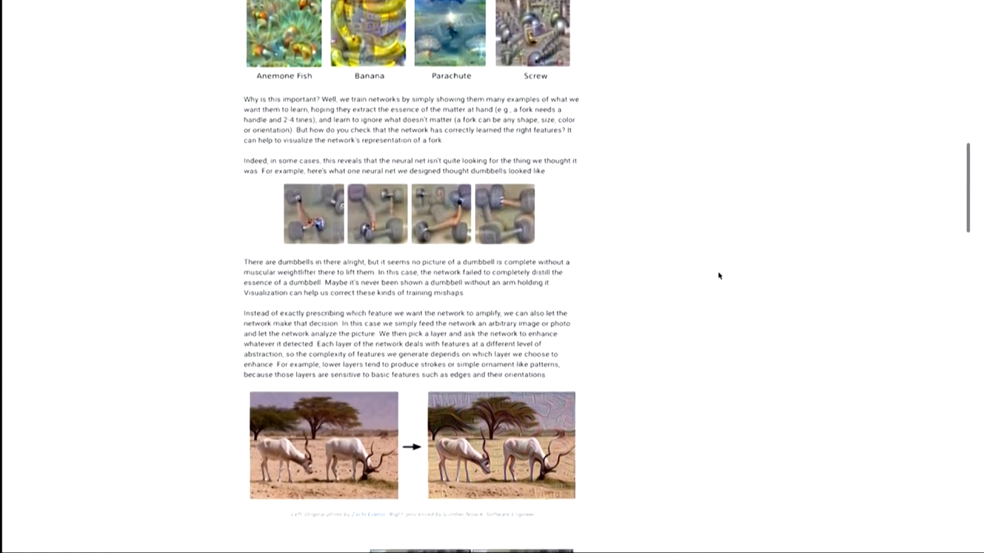
Scroll the Google Research Blog post down to the dumbbell and antelope visualization examples
scroll("down", 3)
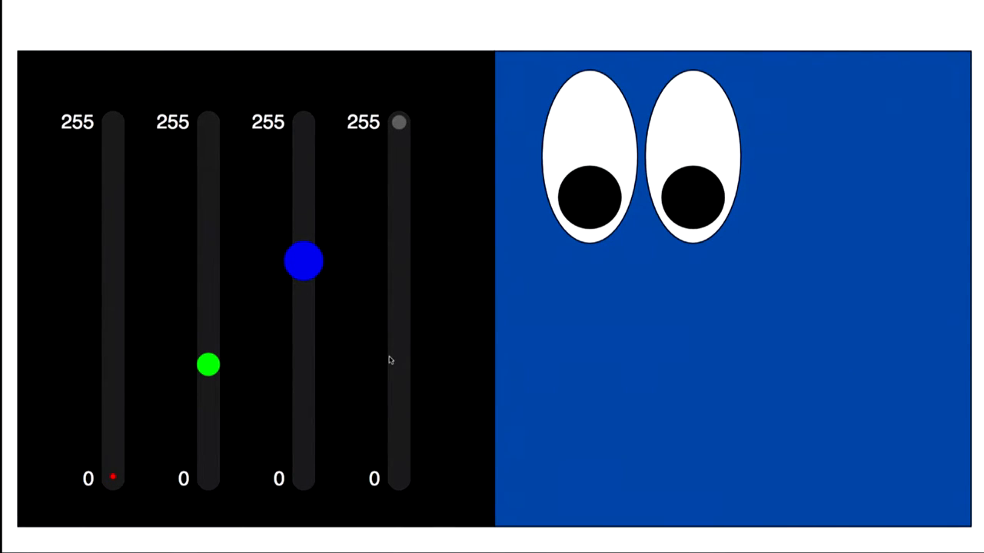
mouse_move(99, 430)
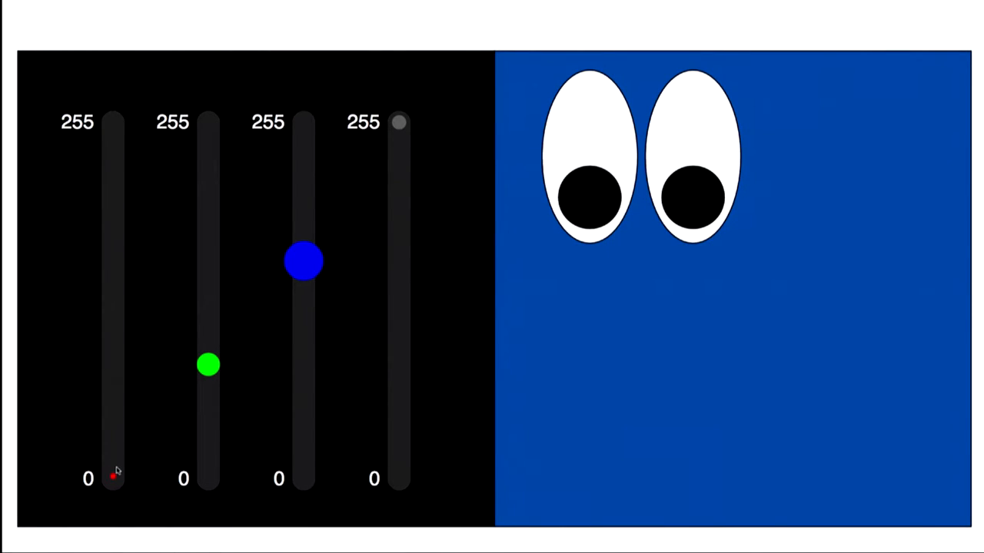
Sweep red to full with green and blue at zero, then red to half with green at full
left_click_drag(114, 477, 113, 326)
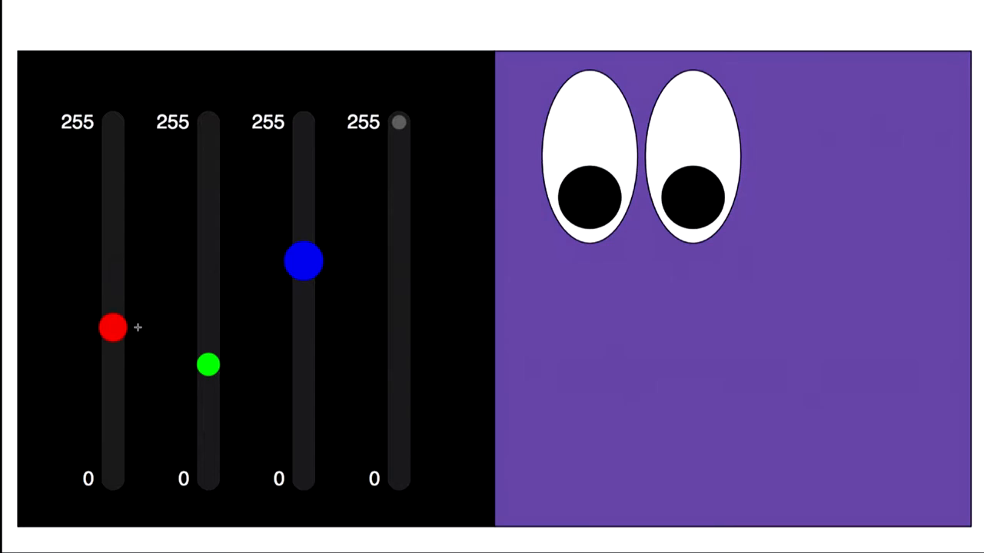
left_click_drag(114, 329, 113, 323)
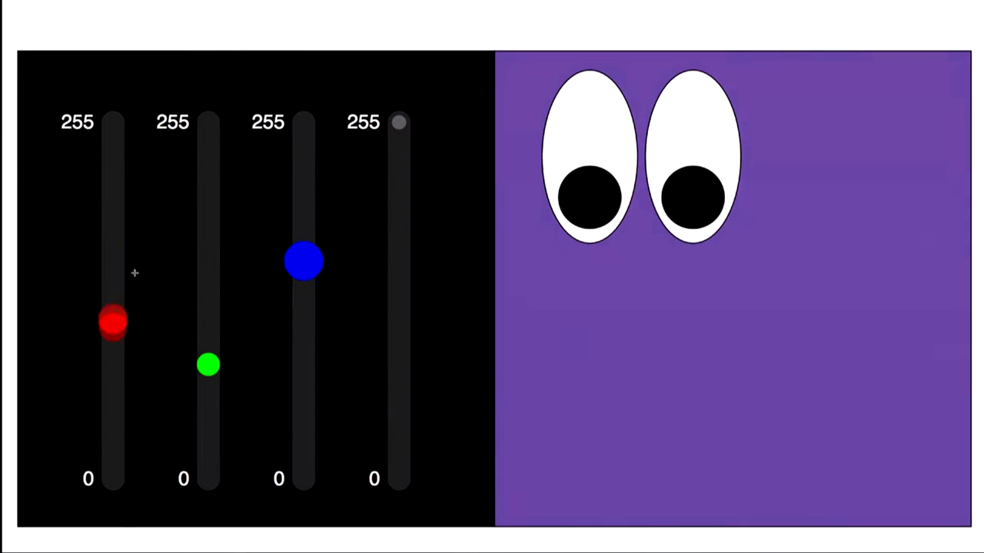
left_click_drag(114, 323, 114, 123)
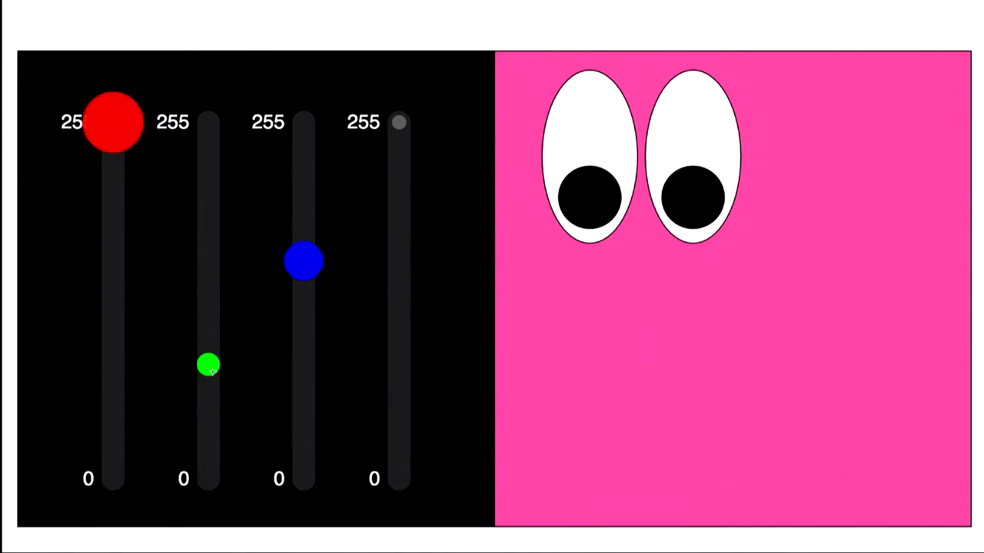
left_click_drag(304, 262, 304, 462)
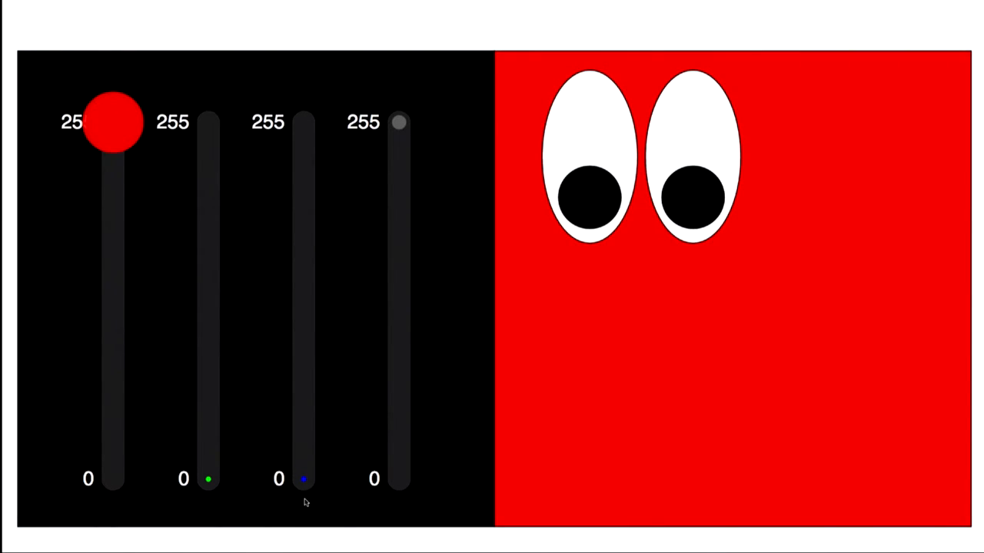
left_click_drag(113, 121, 114, 298)
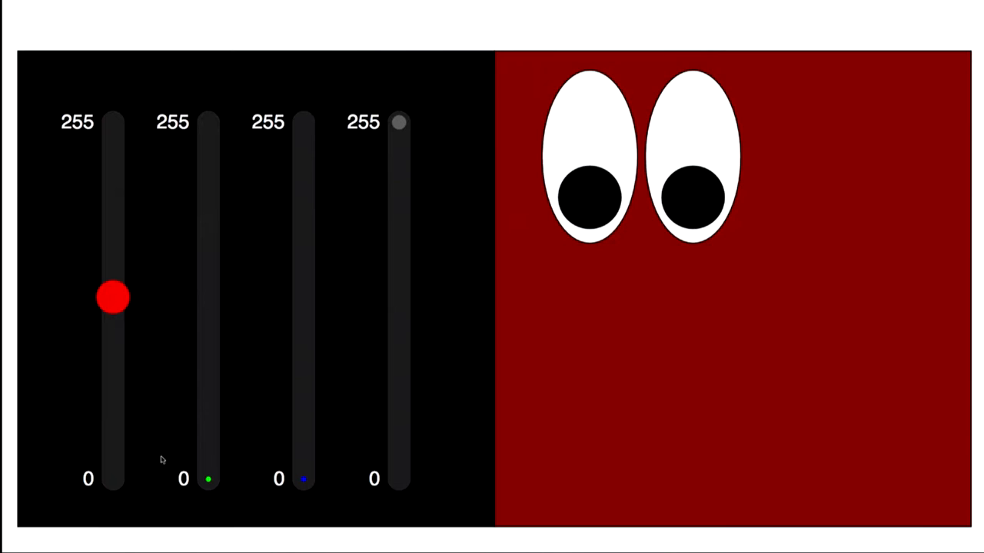
left_click_drag(209, 478, 209, 123)
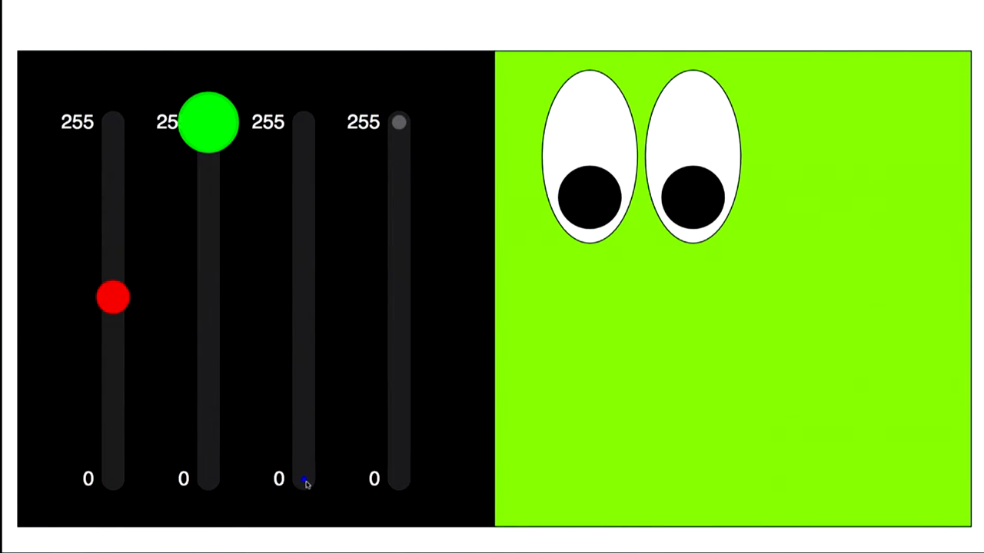
Work the channels through grey and olive mixes until the eyes sit on a bright green background
left_click_drag(301, 480, 301, 344)
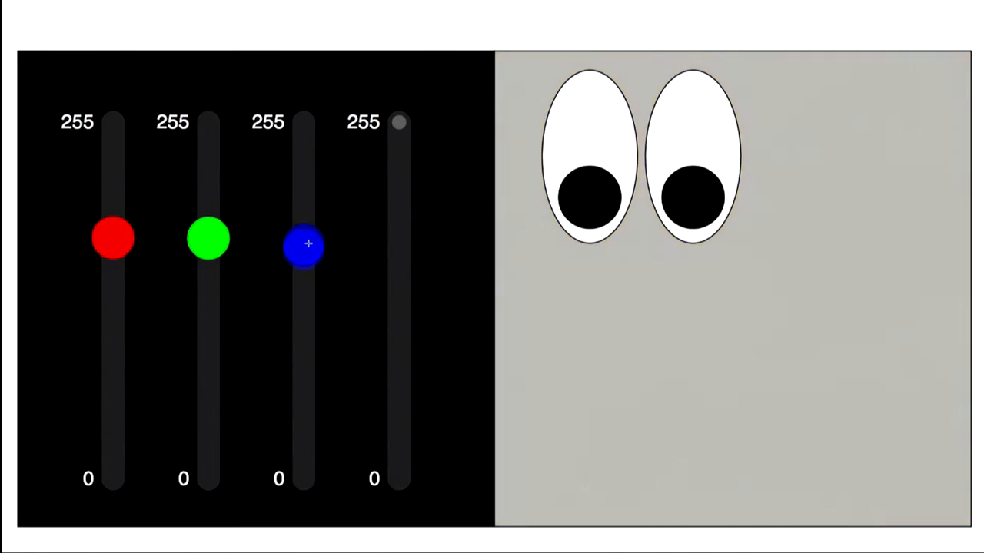
left_click_drag(307, 244, 301, 231)
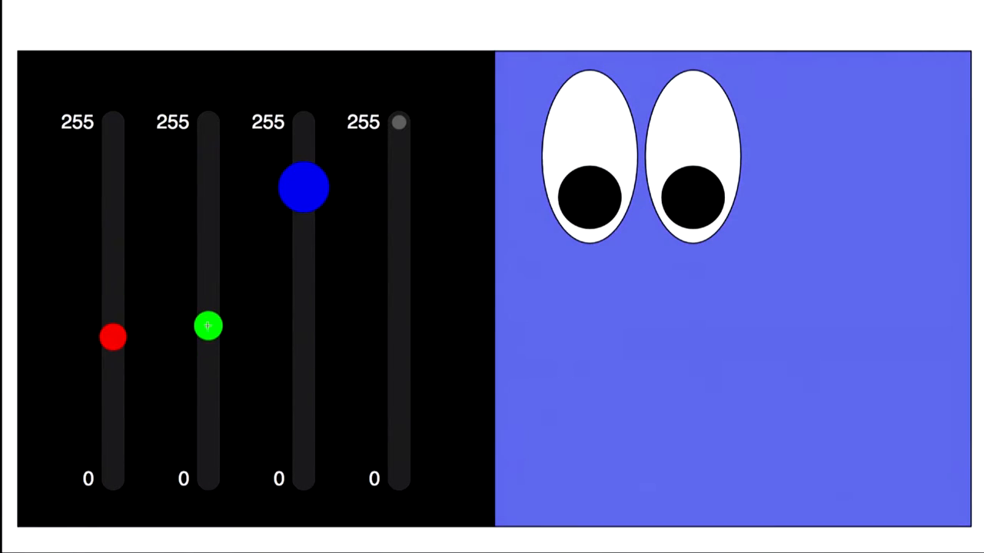
left_click_drag(303, 188, 303, 344)
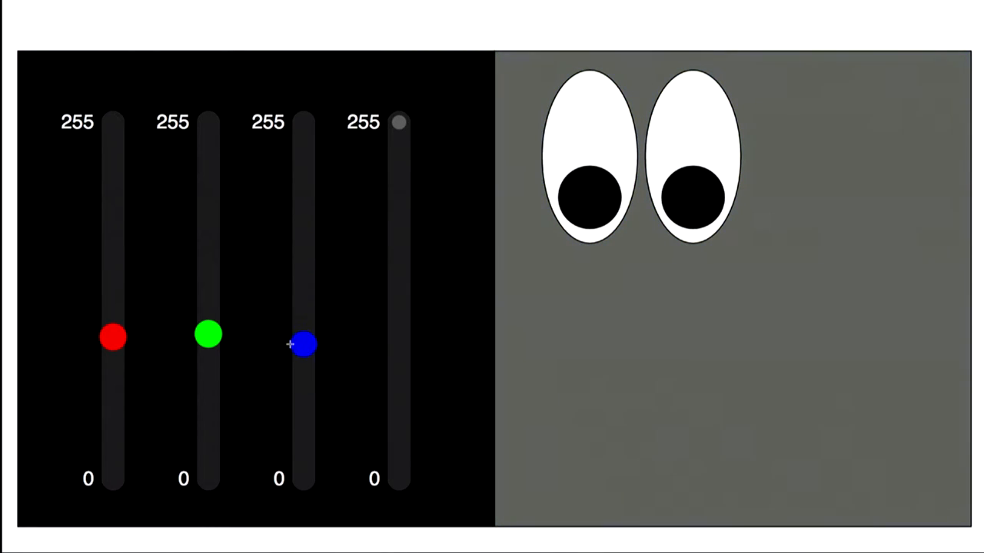
left_click_drag(301, 345, 302, 409)
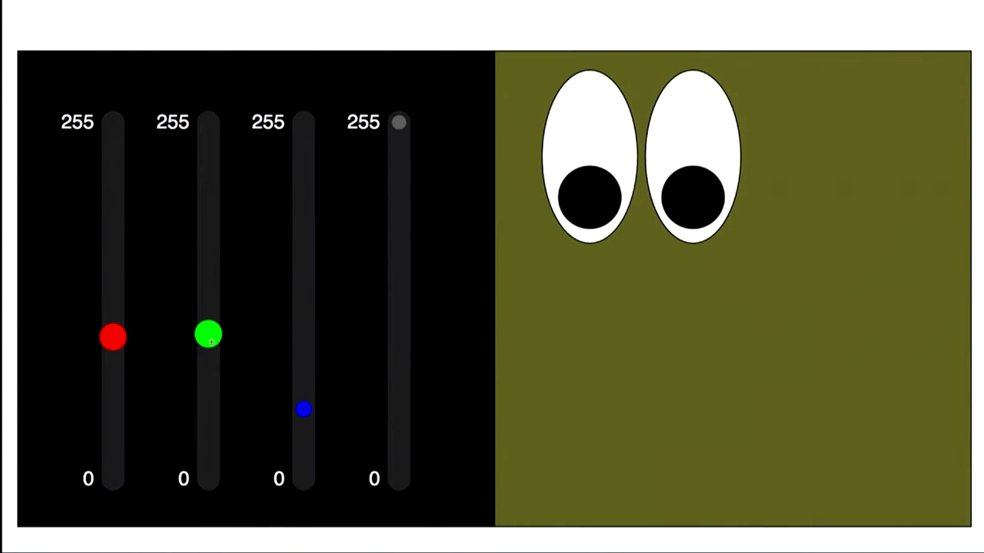
left_click_drag(209, 335, 209, 183)
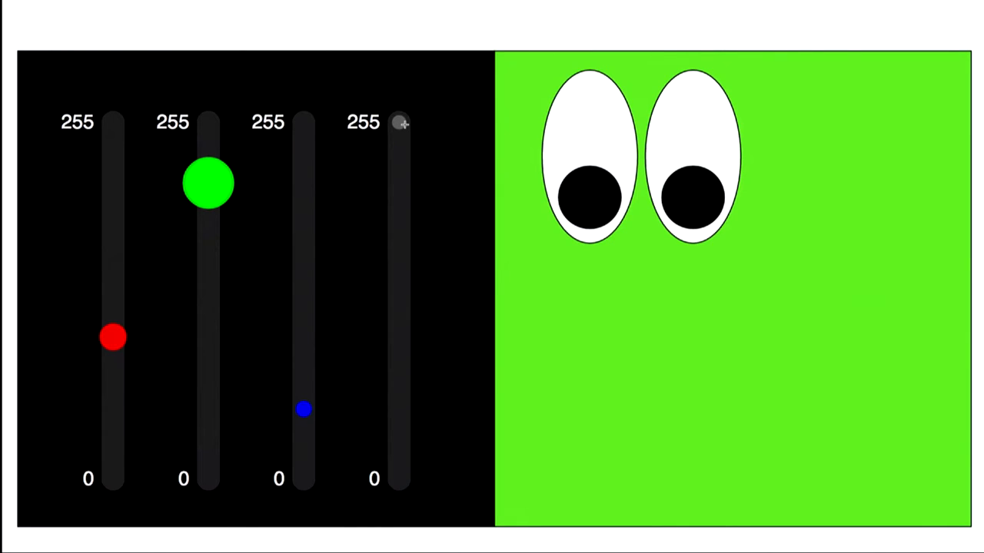
left_click_drag(399, 123, 400, 219)
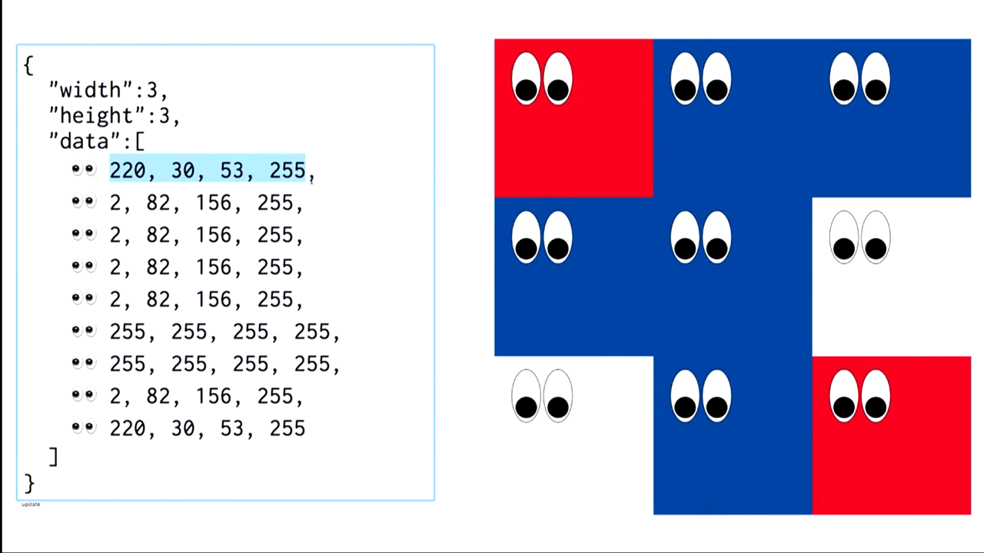
mouse_move(634, 149)
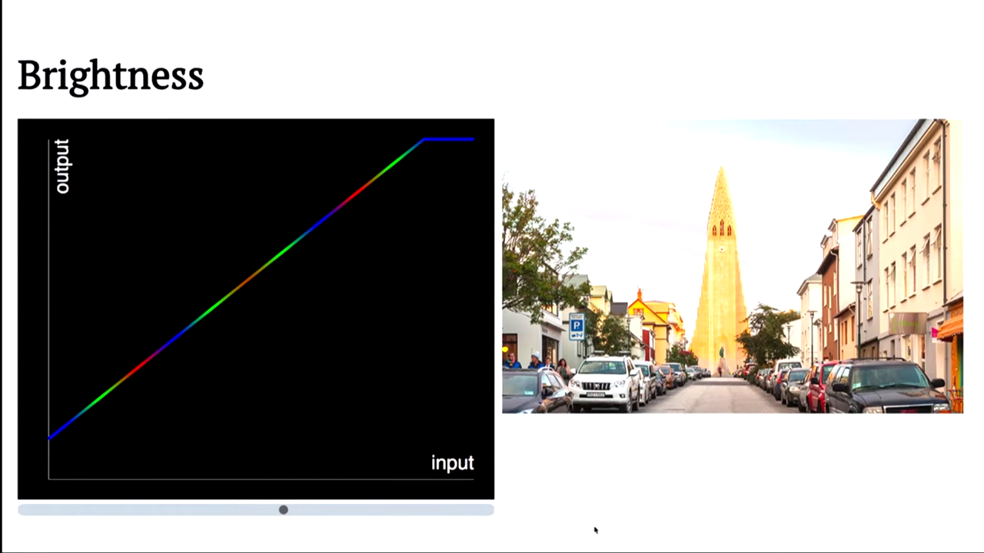
left_click_drag(283, 510, 252, 510)
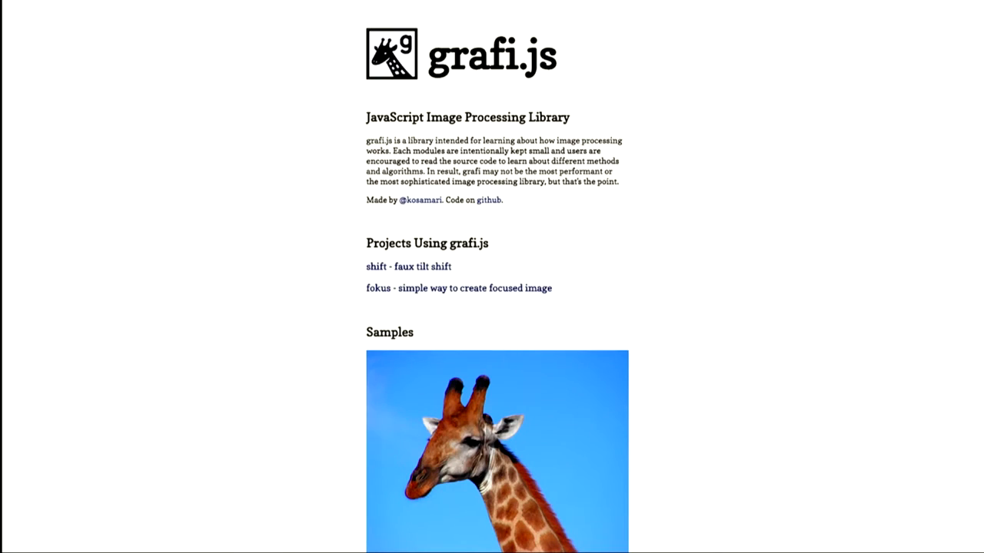
mouse_move(769, 498)
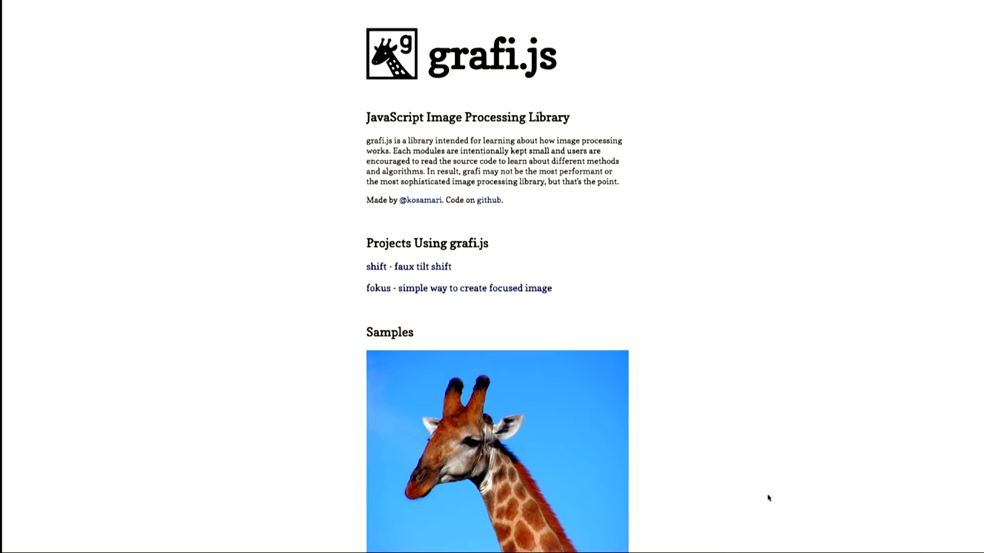
Scroll the grafi.js examples page to the Brightness (50% dark) giraffe example
scroll("down", 3)
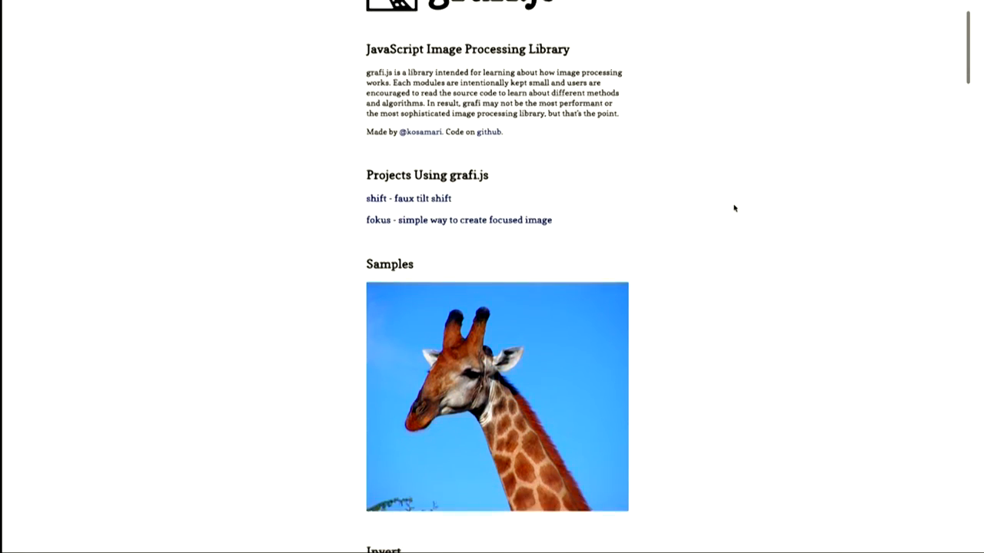
scroll("down", 3)
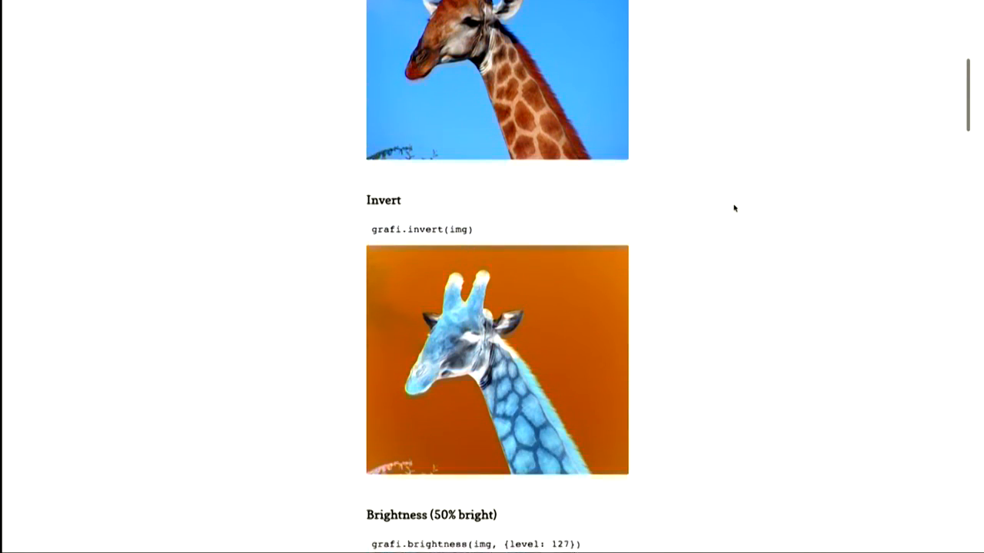
scroll("up", 3)
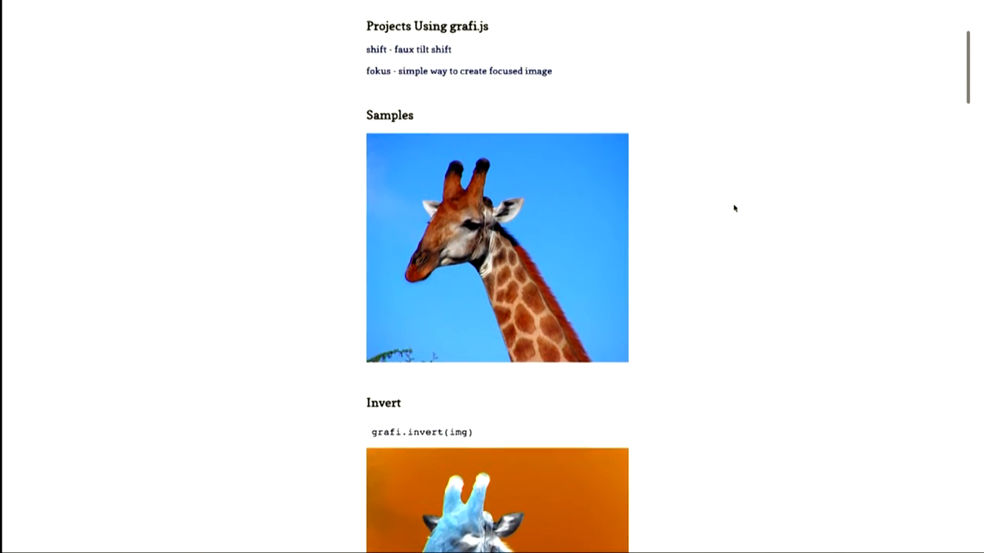
scroll("up", 3)
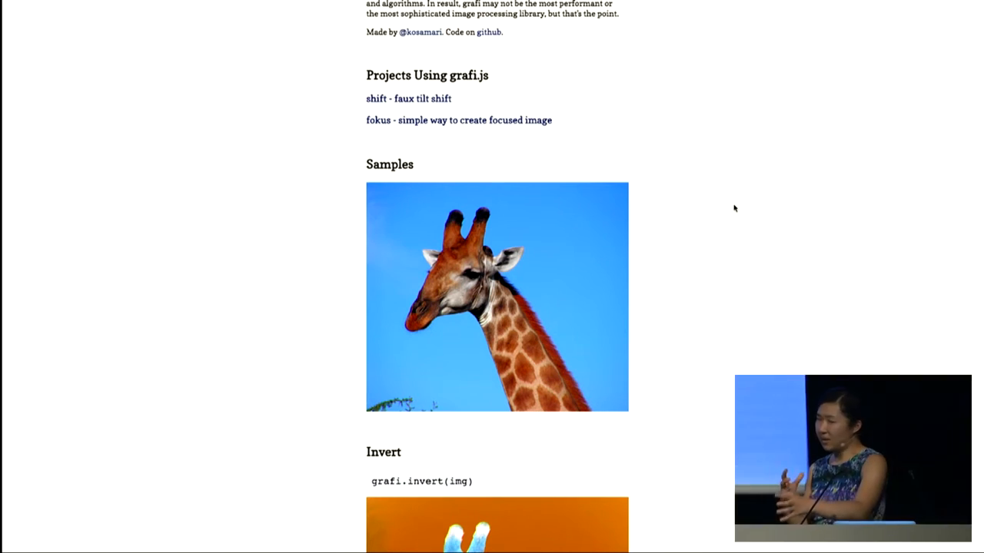
scroll("down", 3)
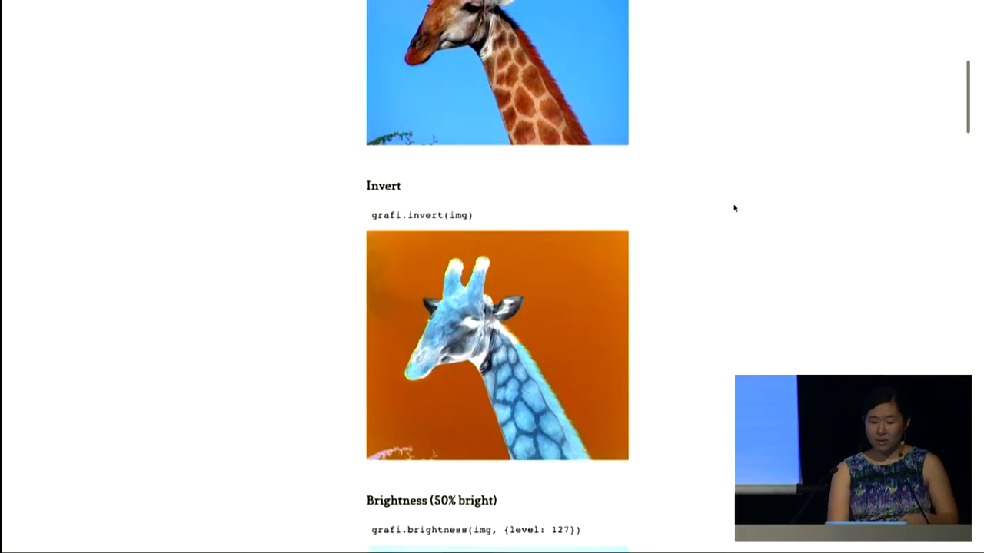
scroll("down", 3)
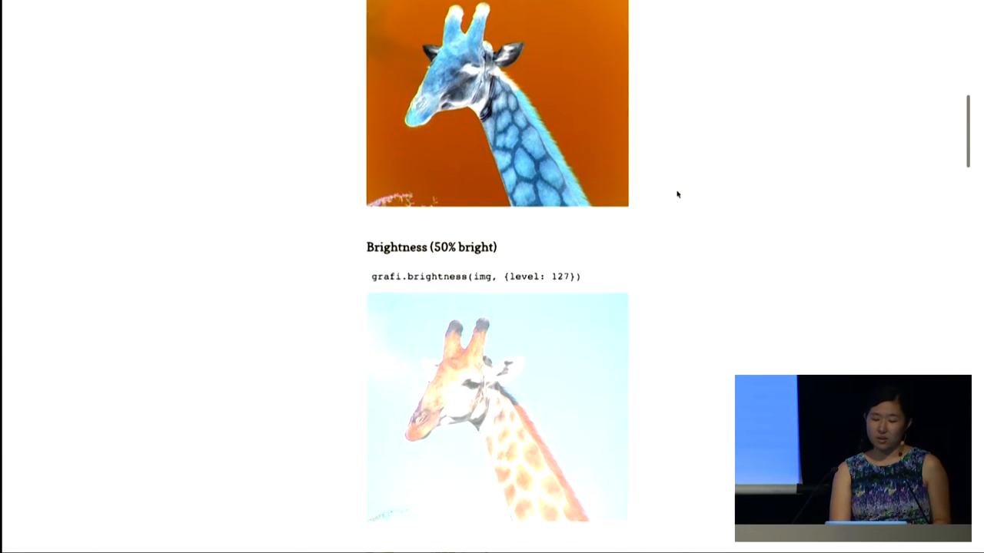
scroll("down", 3)
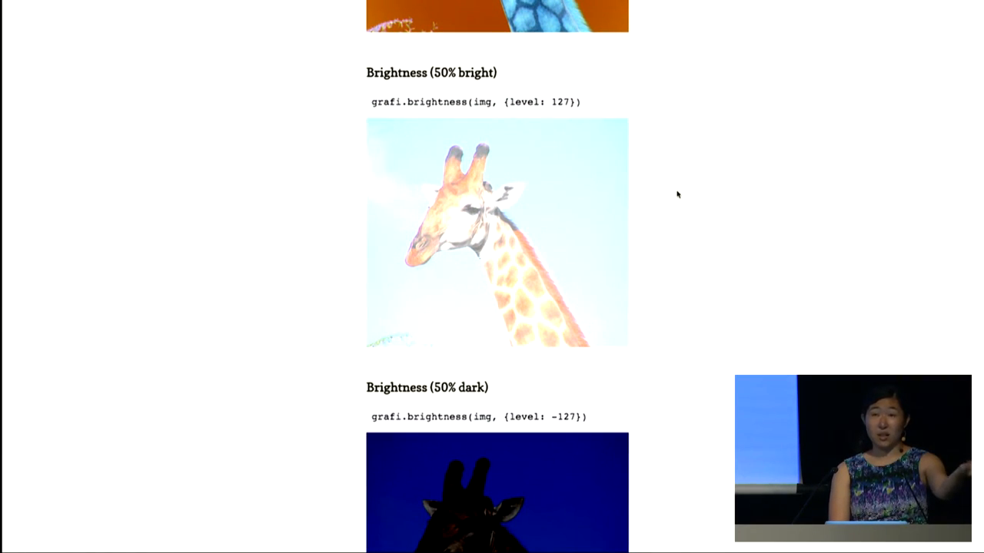
scroll("down", 3)
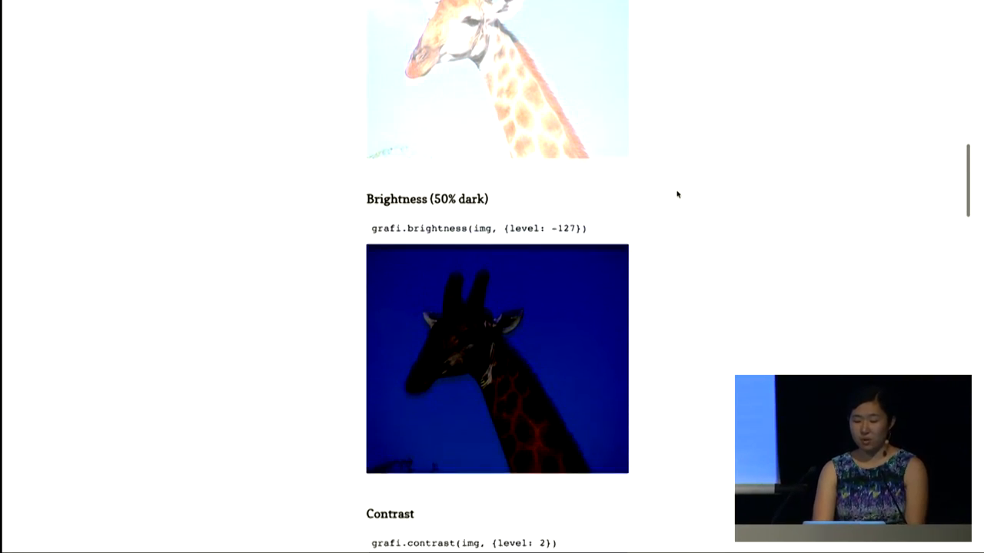
scroll("down", 3)
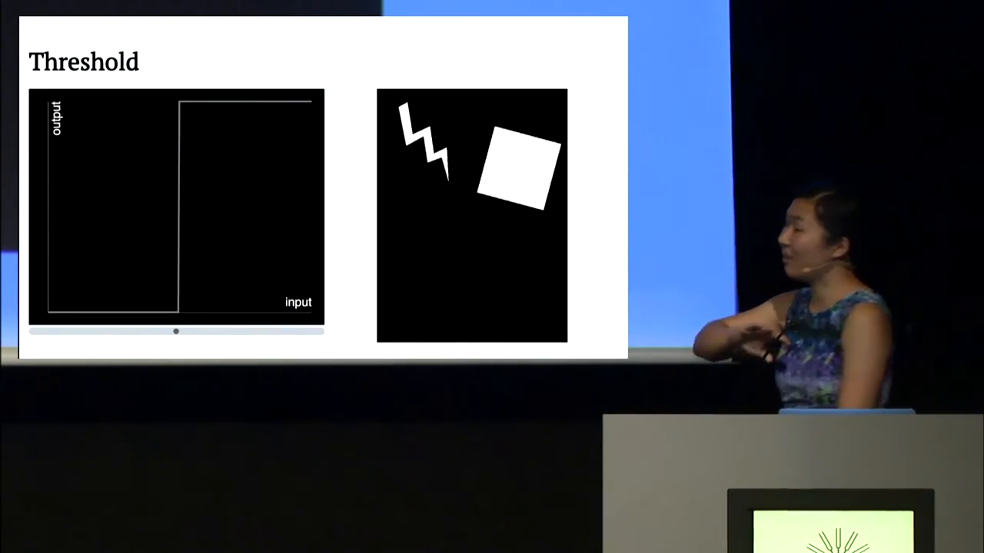
Advance from the Threshold slide to the googly-eye grid slide that follows
key("right")
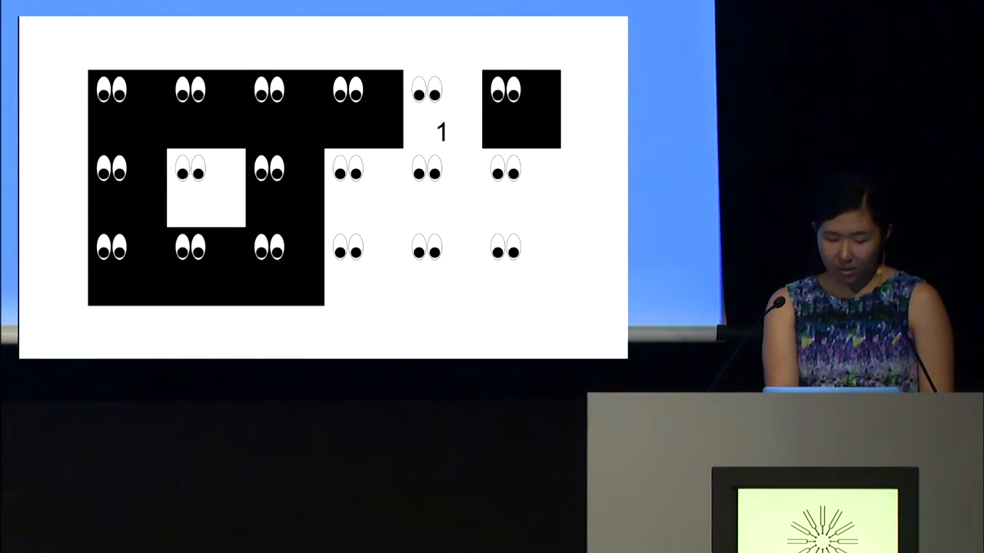
Reveal the connected-region labels 1 and 2 on the eye-icon pixel grid slide
left_click(206, 187)
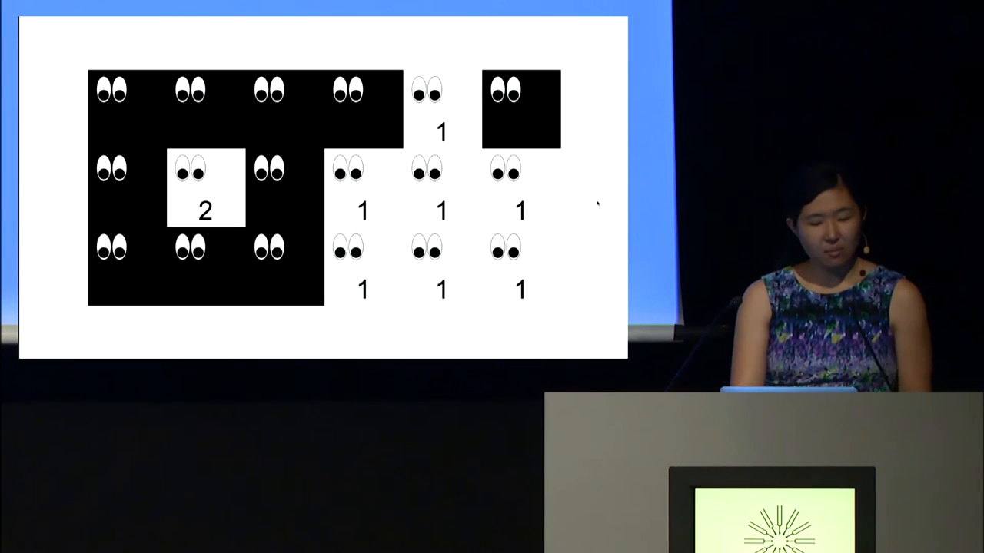
left_click(442, 111)
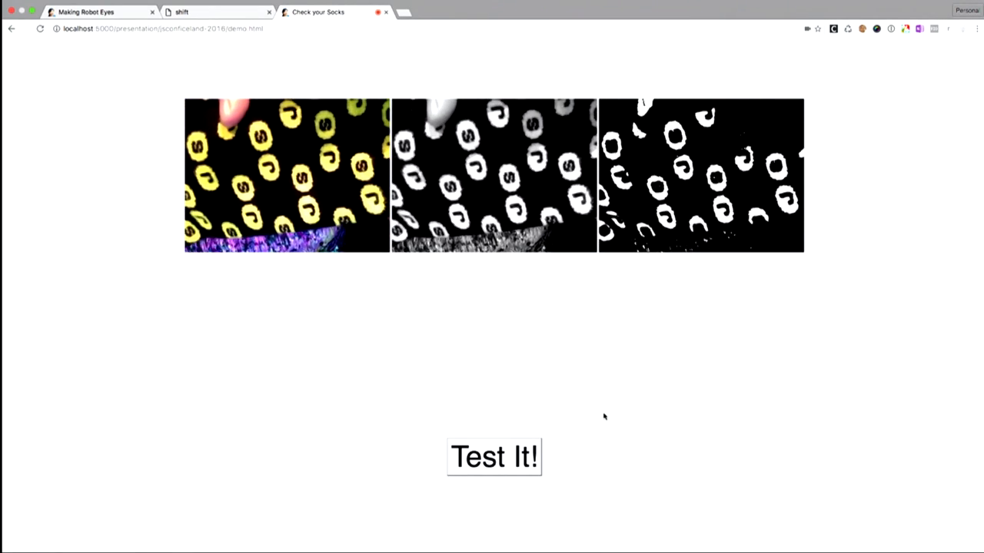
Run Test It! on the patterned sock so the demo declares it looks like a JS sock
left_click(493, 457)
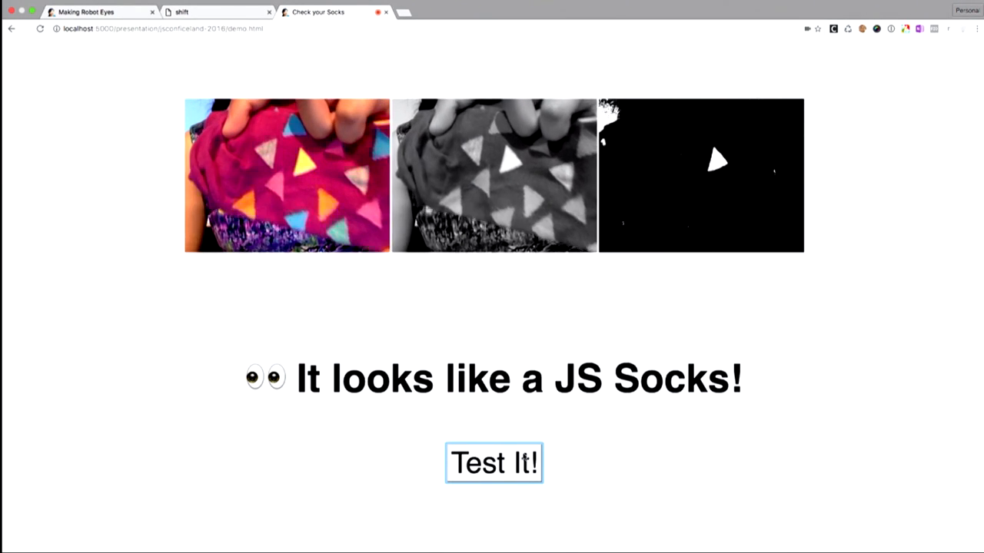
left_click(493, 463)
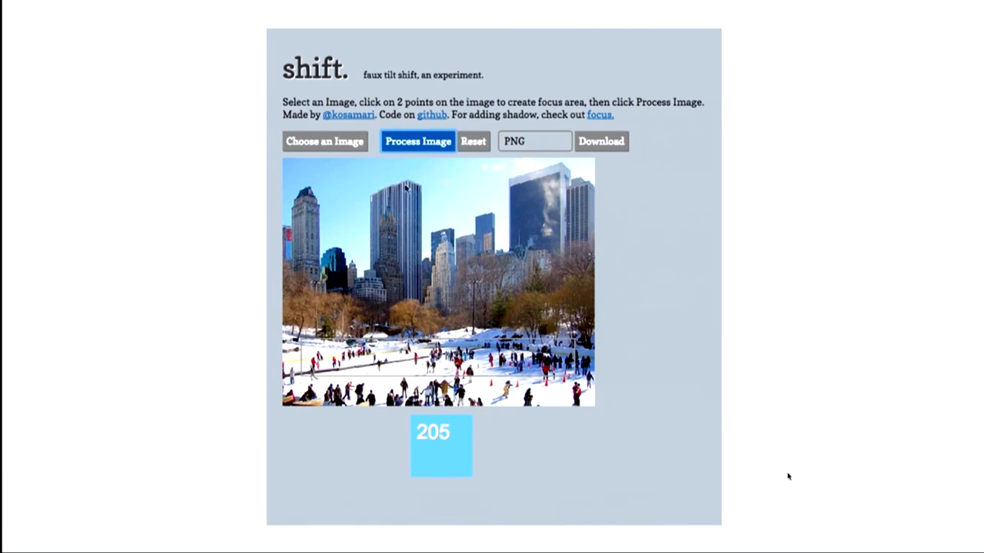
mouse_move(549, 200)
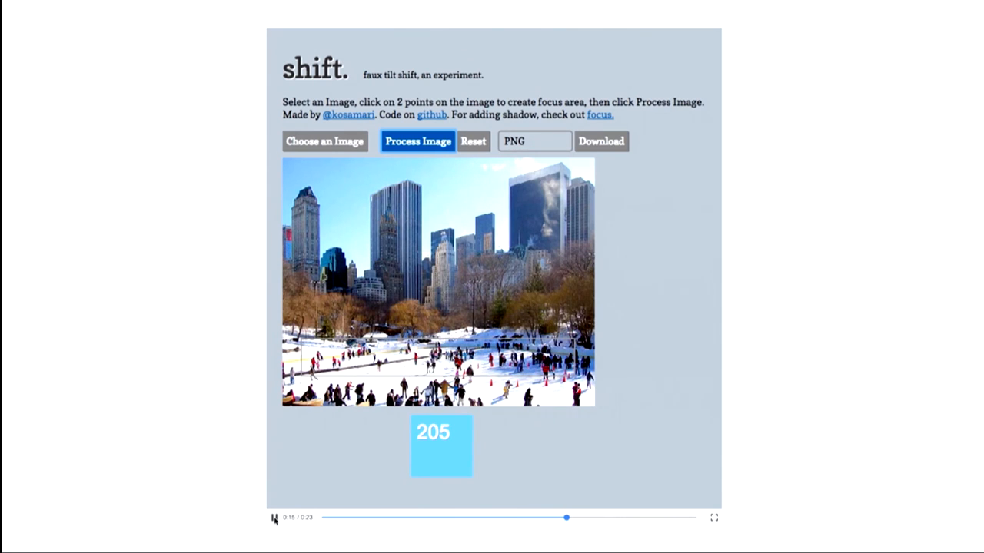
Choose an output file format from the PNG/JPEG/GIF dropdown for the skating-rink photo
left_click(535, 141)
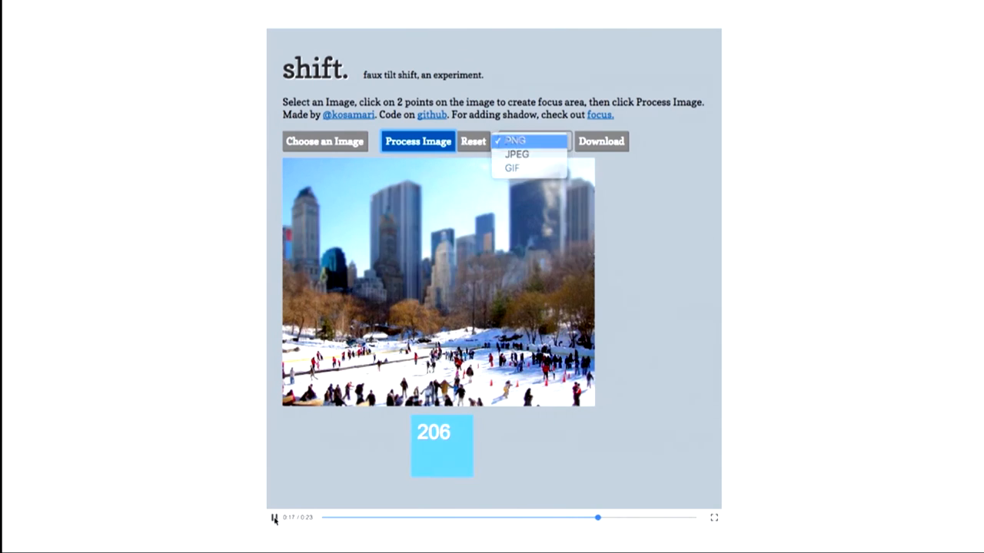
left_click(514, 140)
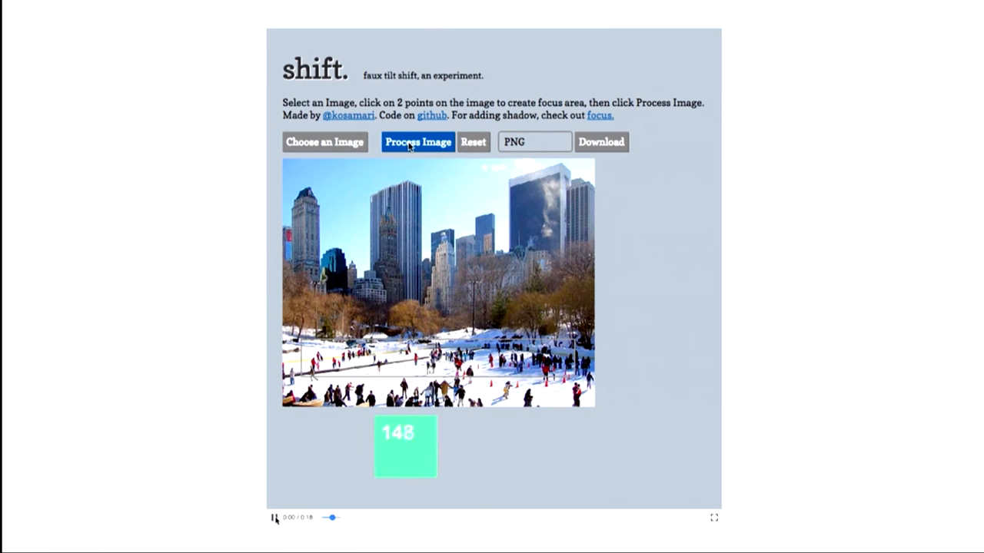
Process the snowy skating-rink photo into a tilt-shift image and pick a format from the PNG/JPEG/GIF list
left_click(418, 142)
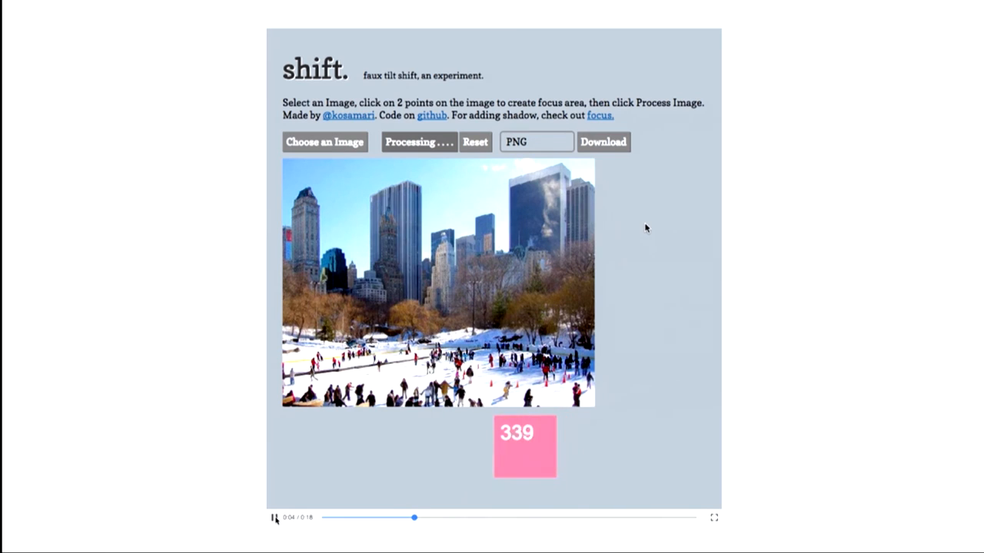
left_click(535, 142)
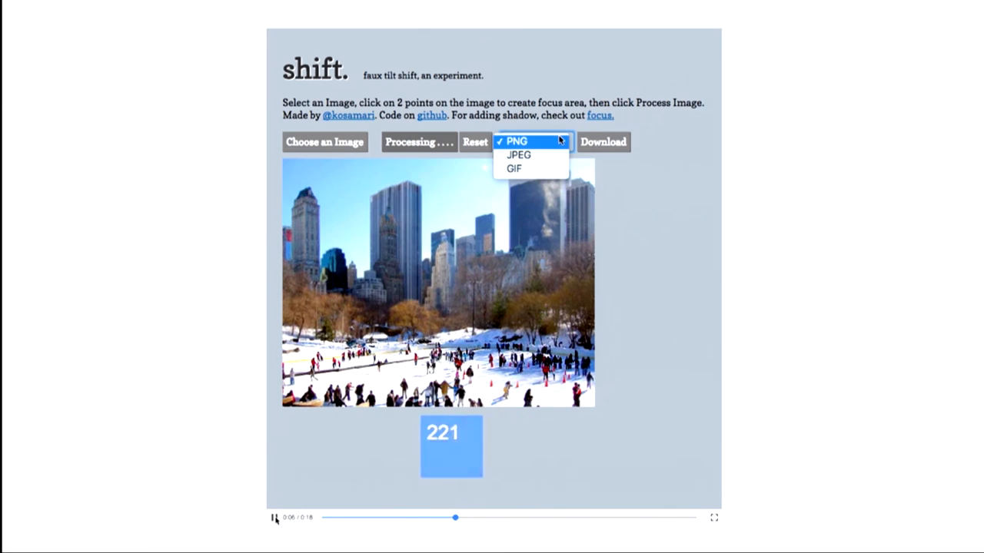
left_click(518, 154)
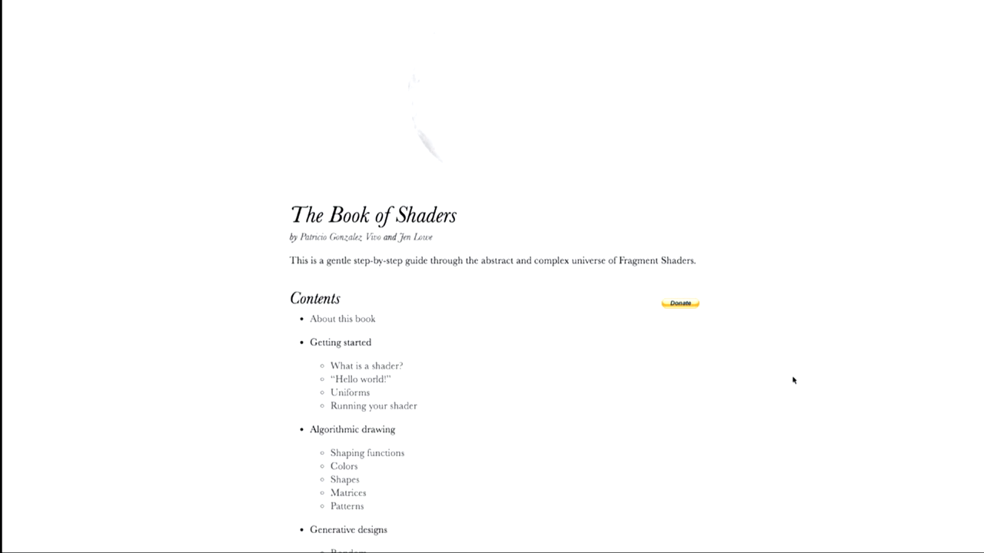
mouse_move(846, 273)
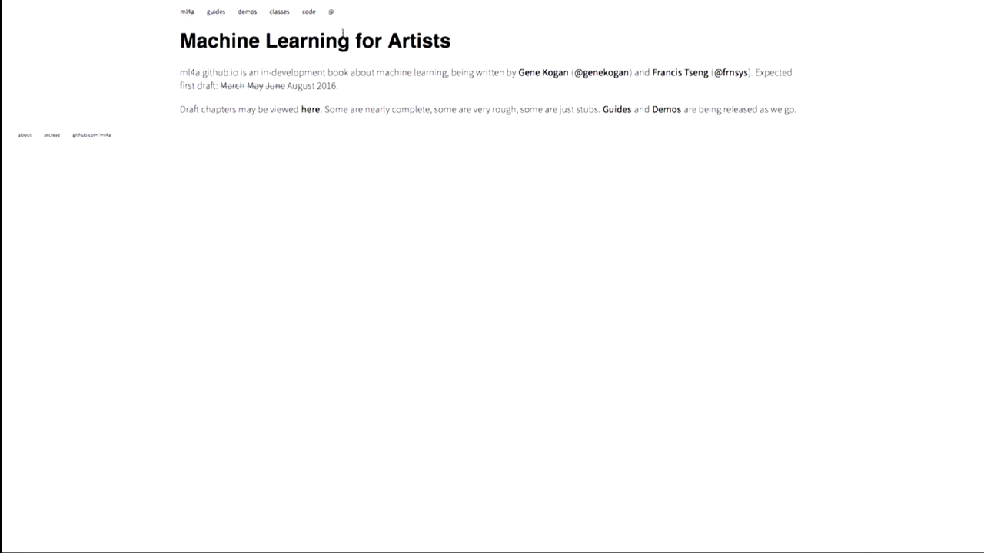
Show the ml4a classes list with The Neural Aesthetic and Machine Learning for Artists courses
left_click(280, 12)
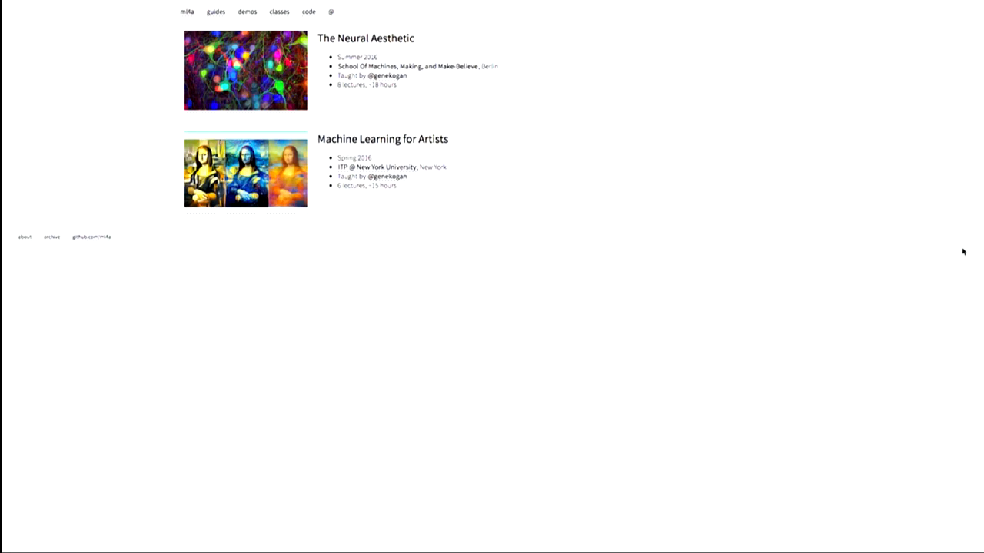